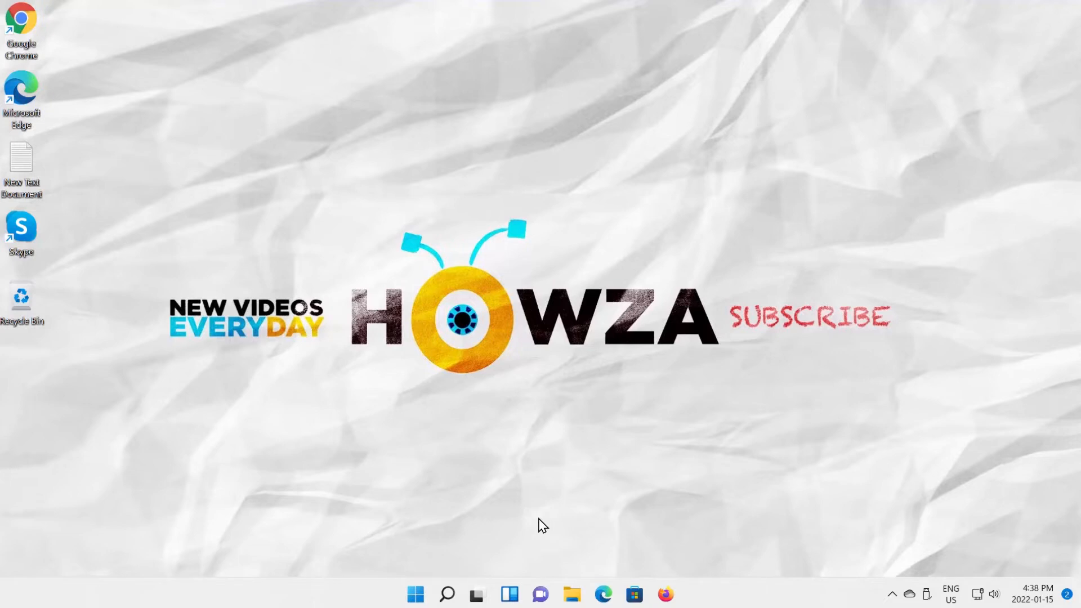
- Right-click the Start button to open the Quick Link menu listing Task Manager
right_click(415, 593)
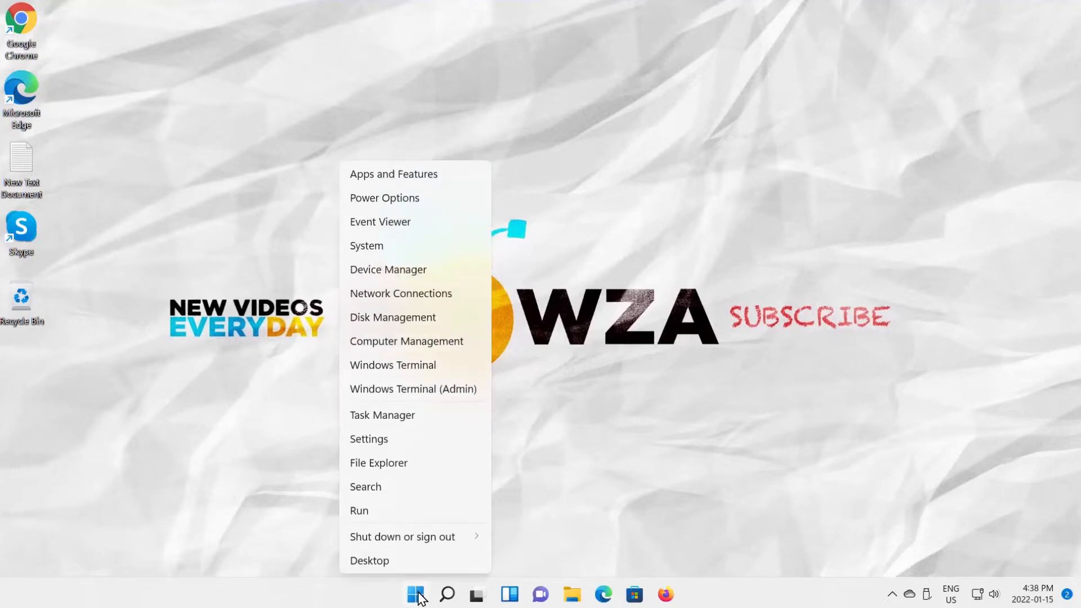
mouse_move(398, 431)
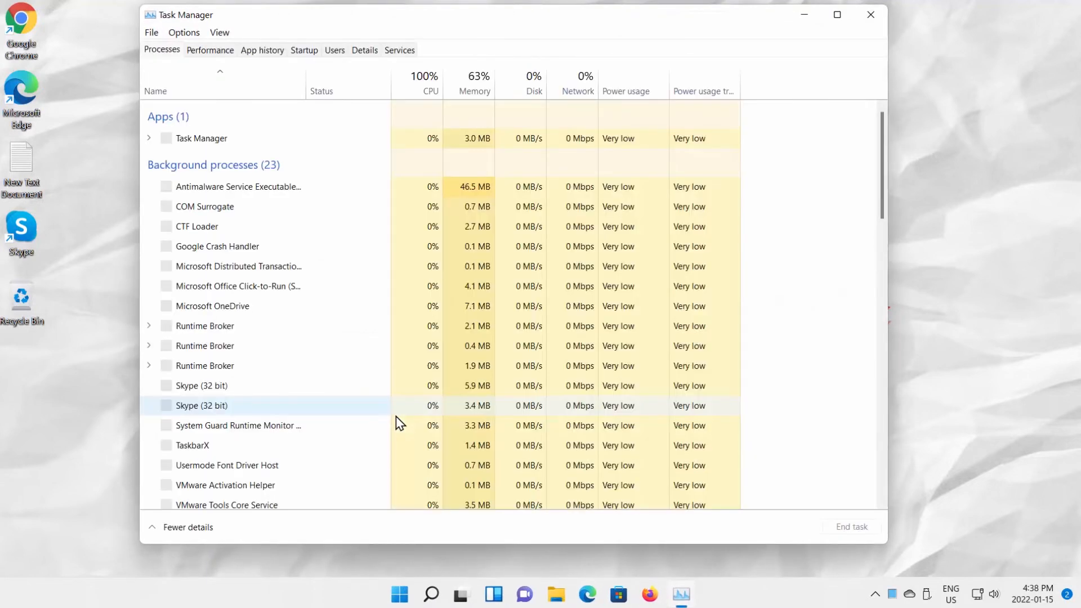
- View the Performance tab, close Task Manager, then relaunch it via Ctrl+Alt+Delete
left_click(209, 49)
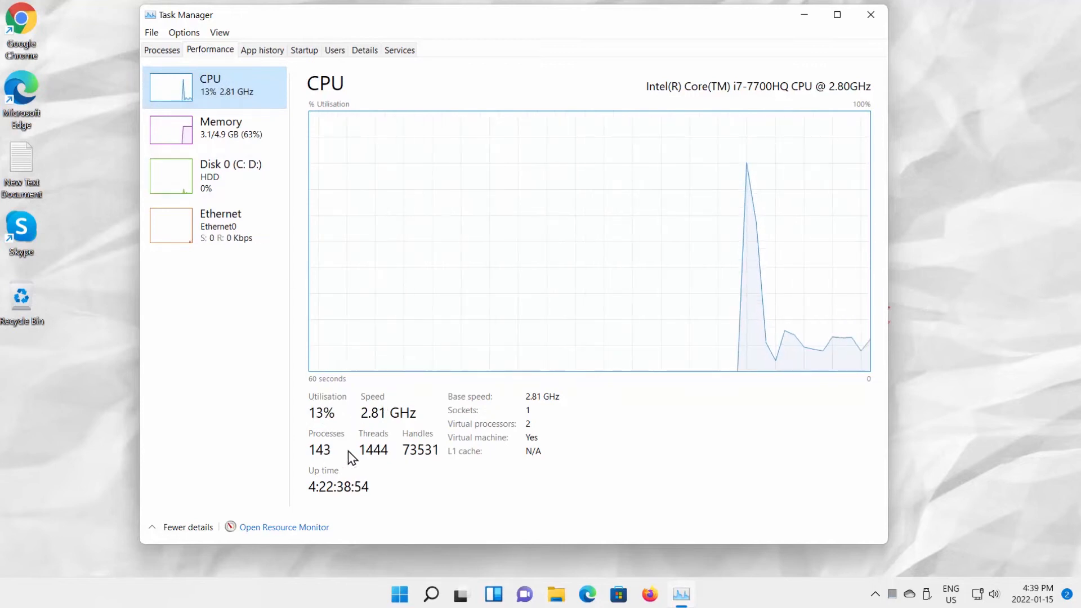
left_click(869, 15)
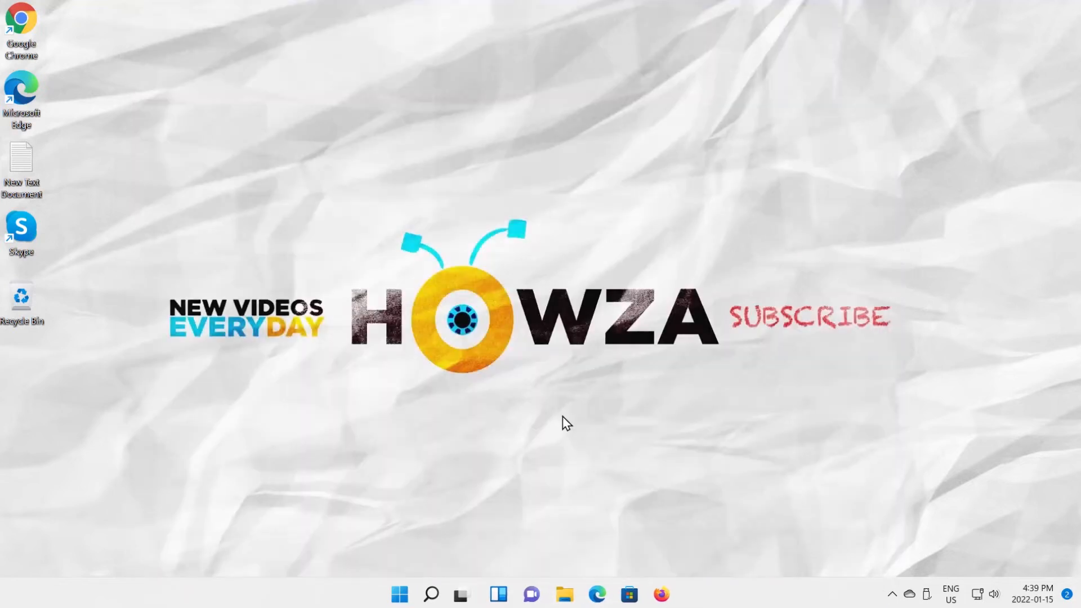
key("ctrl+alt+delete")
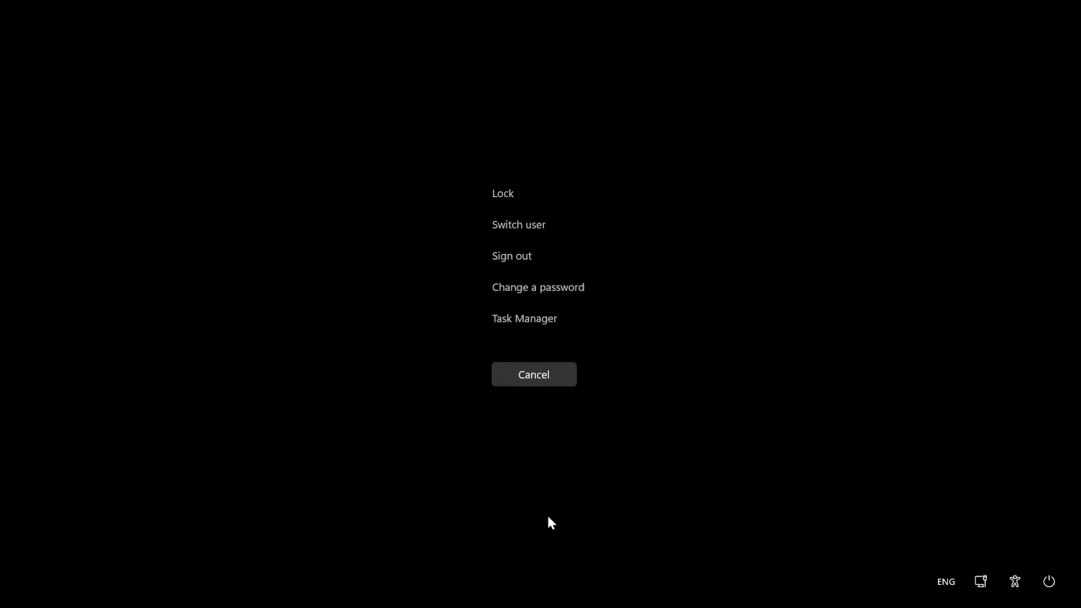
left_click(533, 374)
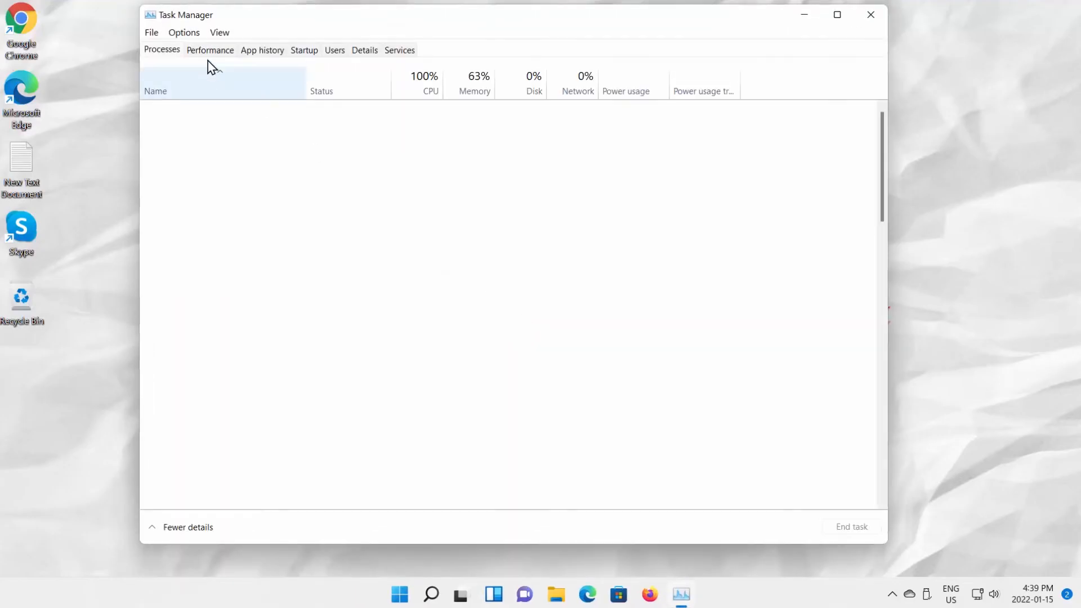
- Switch the reopened Task Manager to the Performance tab showing the CPU graph
left_click(209, 50)
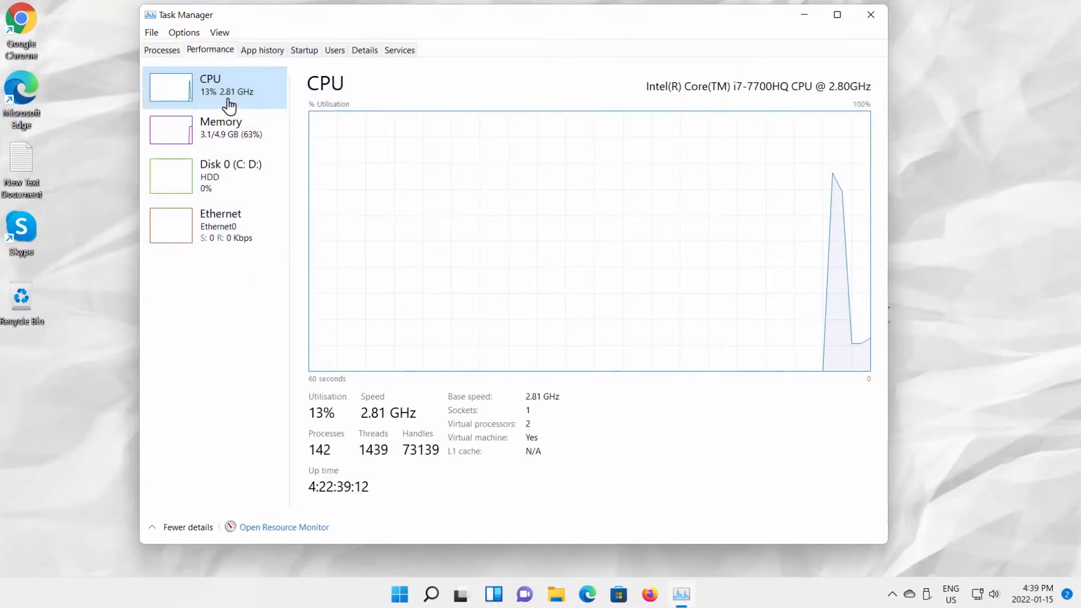
mouse_move(250, 278)
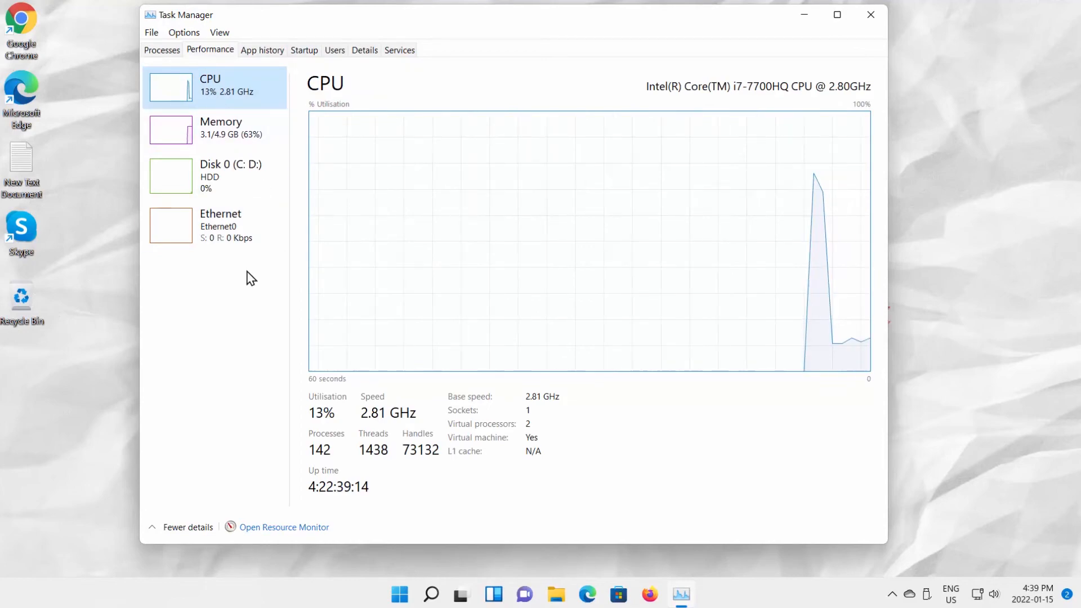